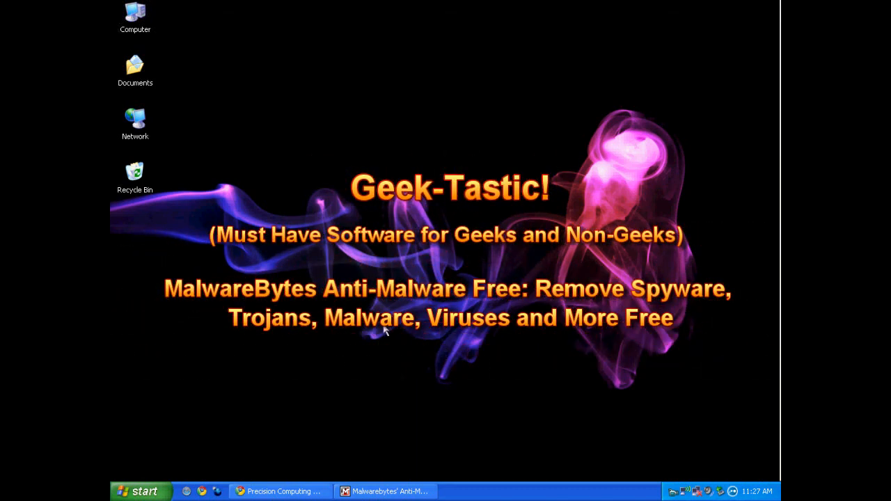
{"action": "mouse_move", "coordinate": [388, 308]}
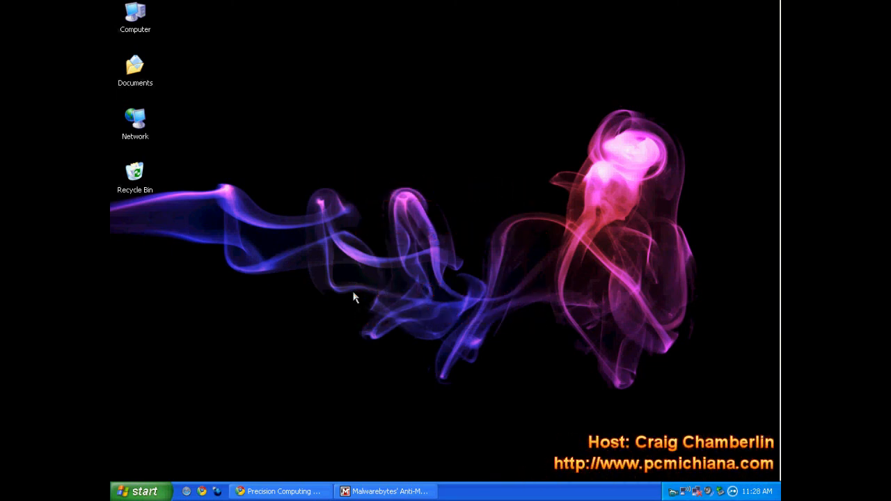
{"action": "mouse_move", "coordinate": [390, 370]}
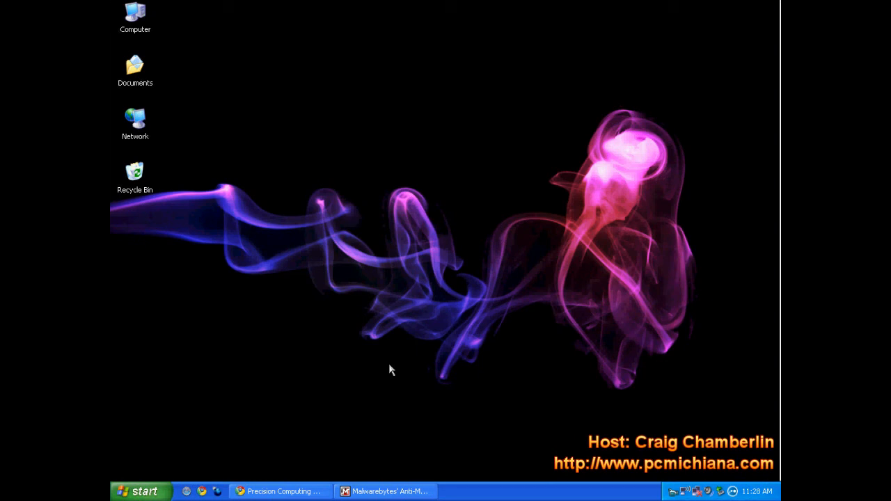
{"action": "mouse_move", "coordinate": [387, 366]}
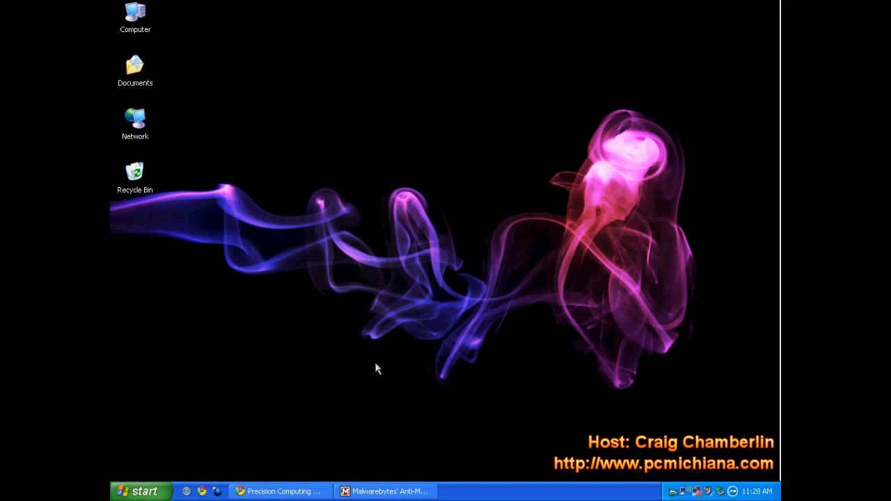
{"action": "mouse_move", "coordinate": [362, 367]}
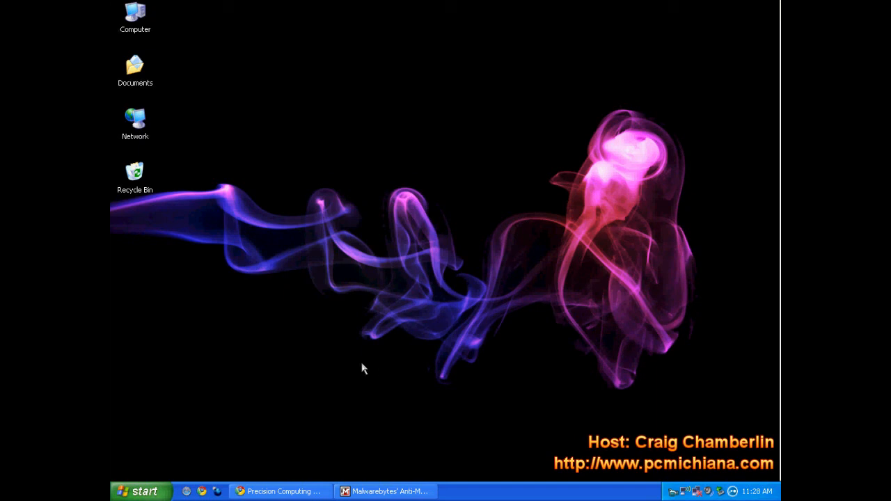
{"action": "mouse_move", "coordinate": [301, 478]}
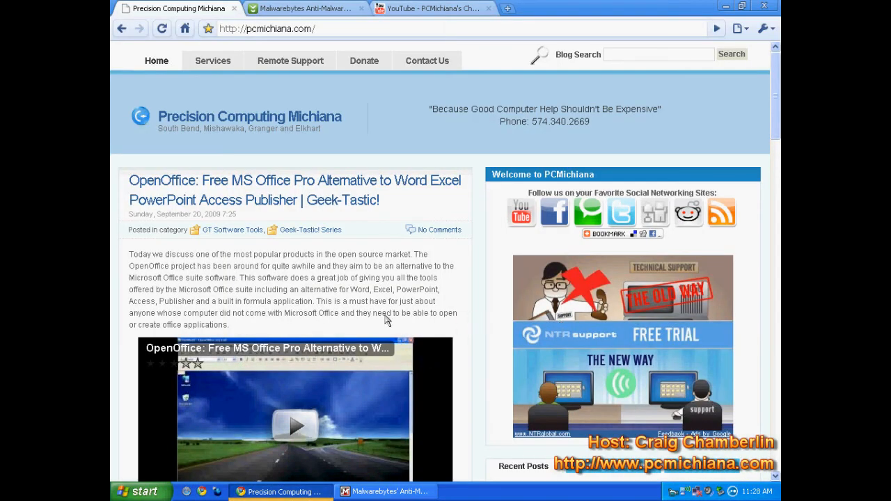
Scroll pcmichiana.com down to the Free Antispyware Software list showing Malwarebytes Anti-Malware.
{"action": "scroll", "scroll_direction": "down", "scroll_amount": 3}
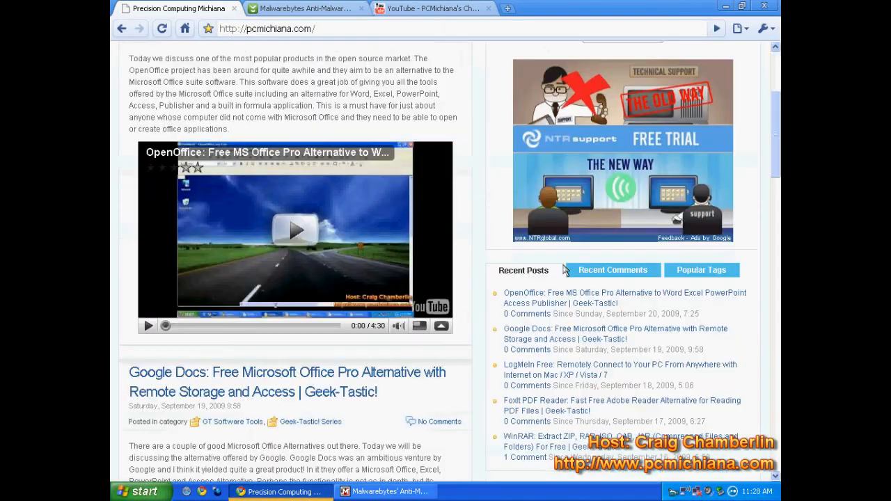
{"action": "scroll", "scroll_direction": "down", "scroll_amount": 3}
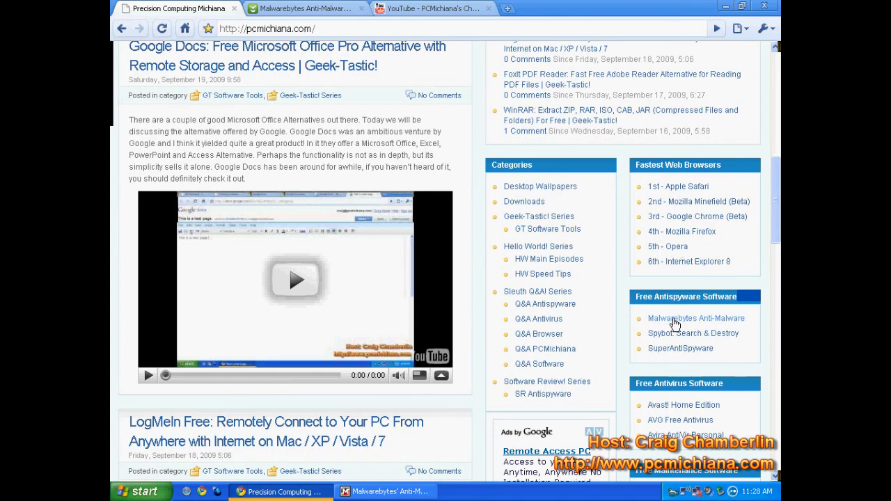
Open CNET's Malwarebytes Anti-Malware 1.41 page, read the editors' review, and return to the top.
{"action": "left_click", "coordinate": [695, 318]}
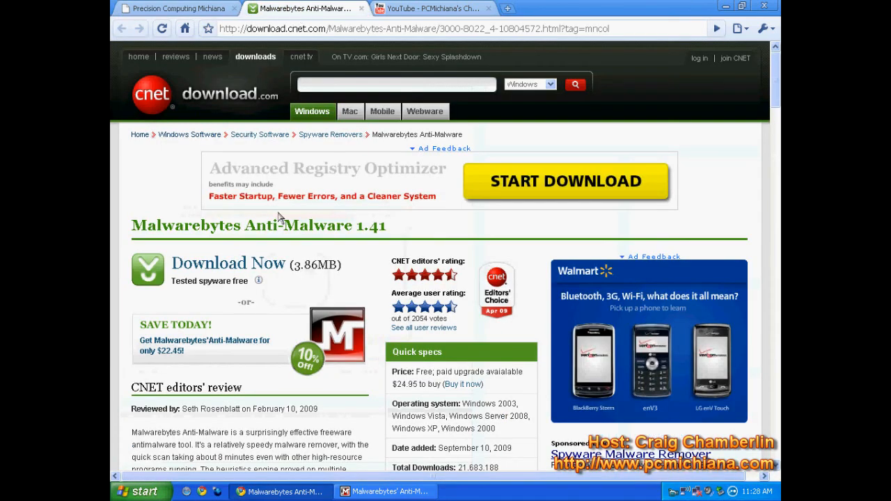
{"action": "scroll", "scroll_direction": "down", "scroll_amount": 3}
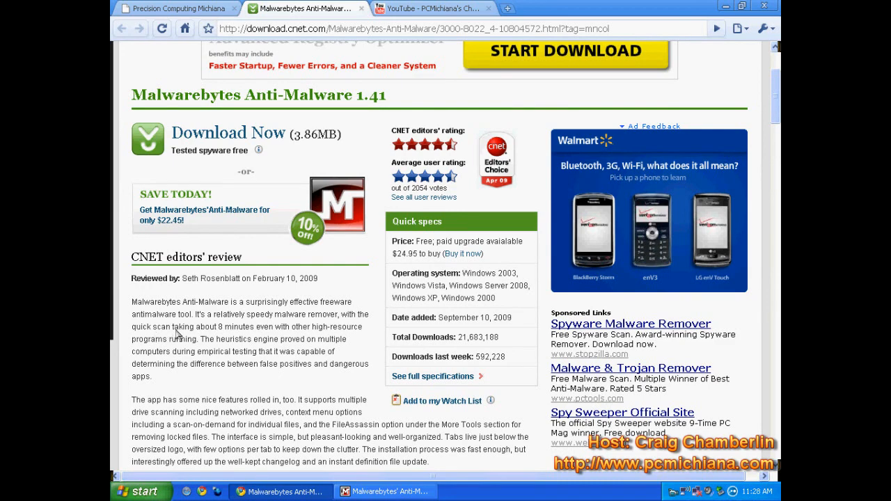
{"action": "scroll", "scroll_direction": "down", "scroll_amount": 3}
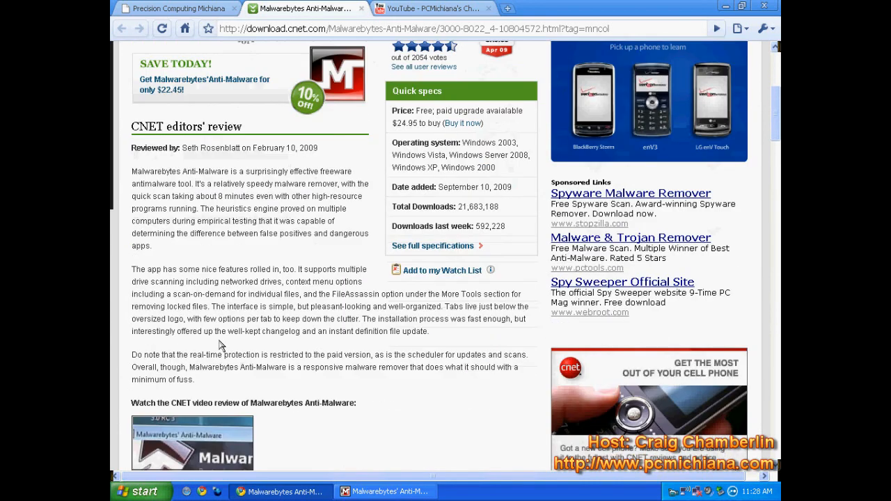
{"action": "scroll", "scroll_direction": "up", "scroll_amount": 3}
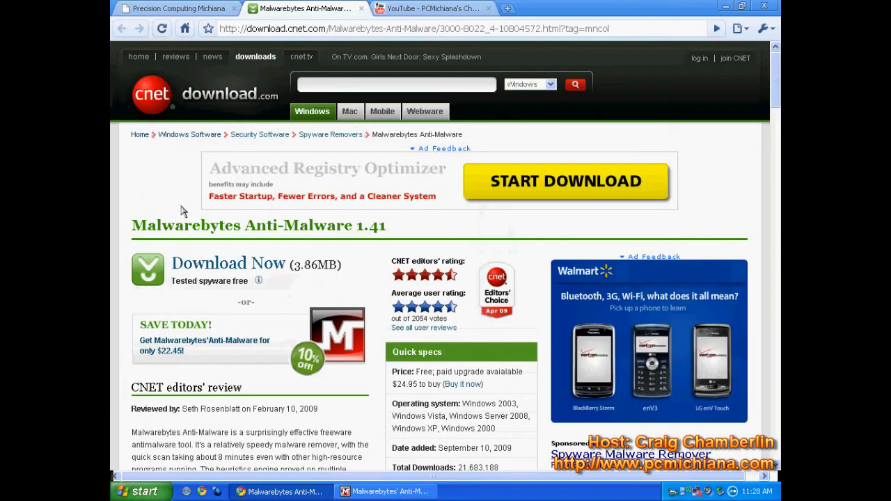
{"action": "mouse_move", "coordinate": [292, 300]}
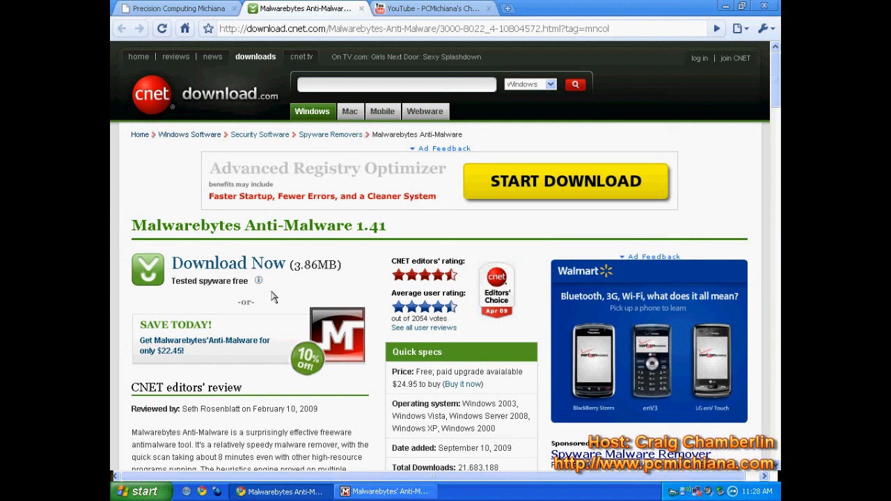
{"action": "mouse_move", "coordinate": [249, 281]}
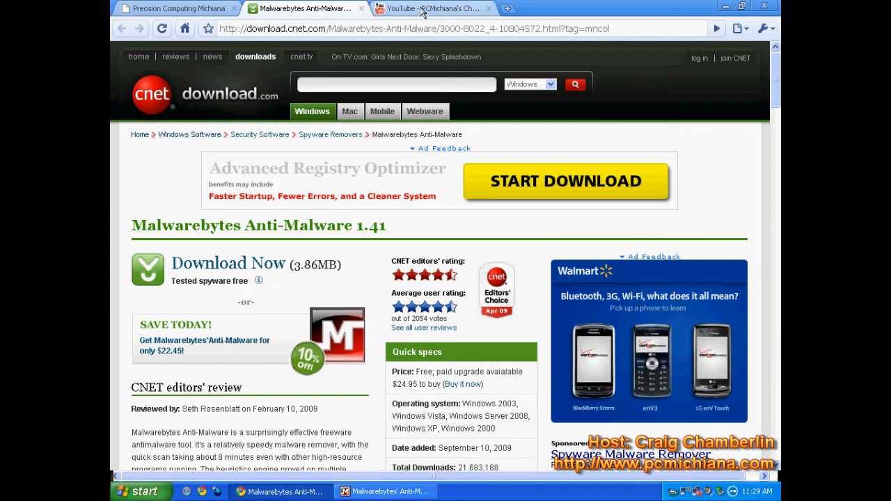
{"action": "mouse_move", "coordinate": [341, 229]}
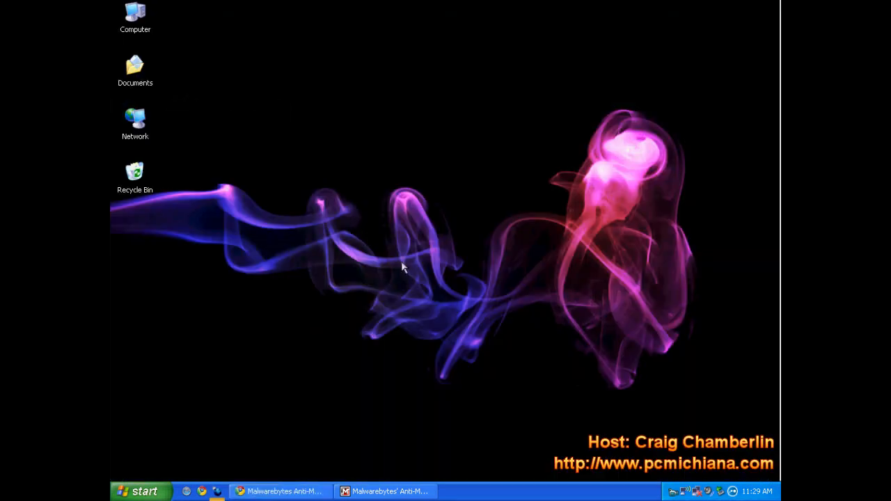
{"action": "mouse_move", "coordinate": [360, 280]}
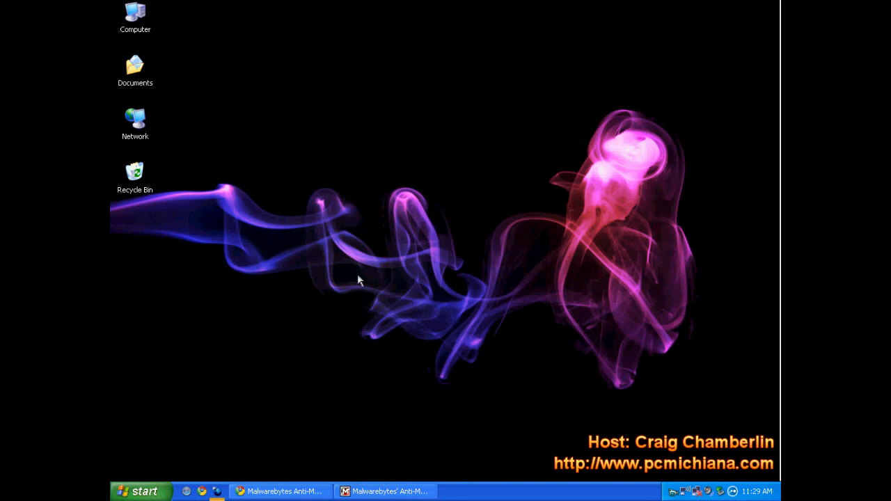
{"action": "mouse_move", "coordinate": [346, 309]}
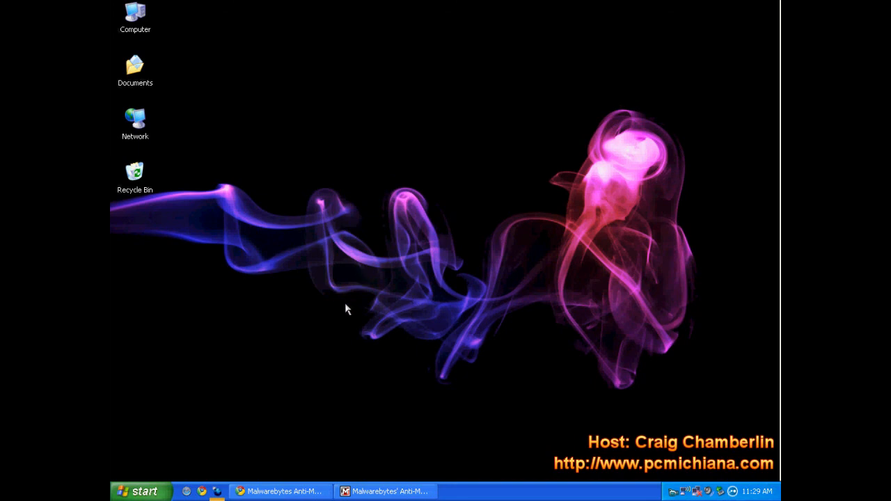
{"action": "mouse_move", "coordinate": [376, 444]}
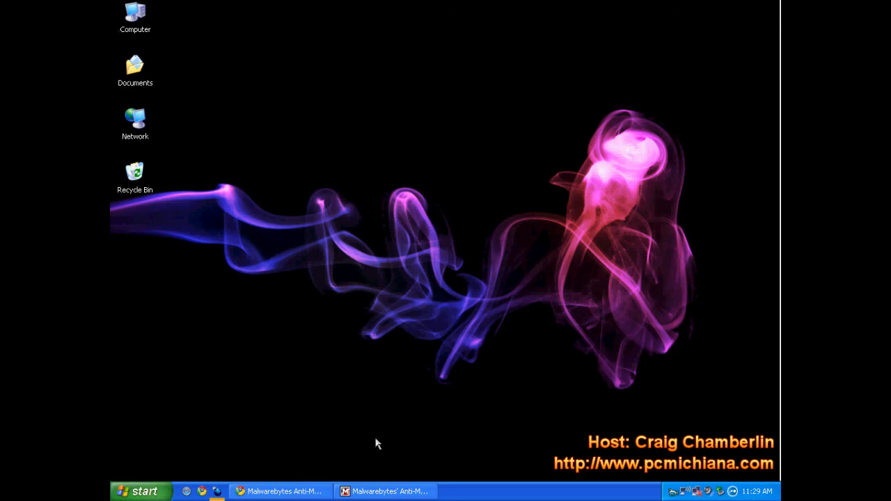
{"action": "mouse_move", "coordinate": [346, 479]}
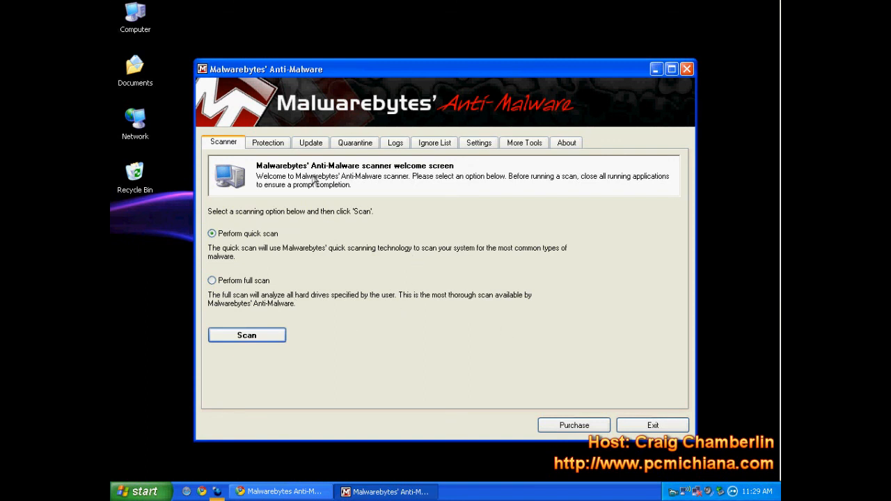
{"action": "mouse_move", "coordinate": [246, 293]}
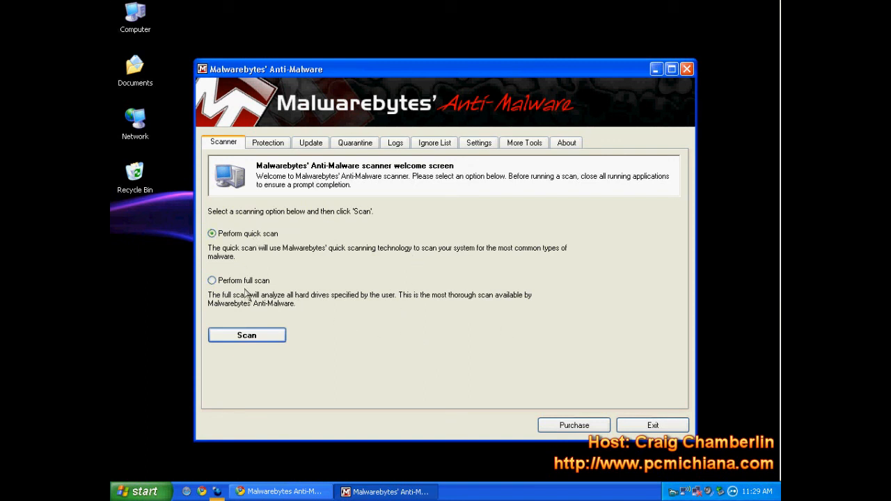
View the Protection and Update pages, then return to the Scanner page.
{"action": "left_click", "coordinate": [268, 143]}
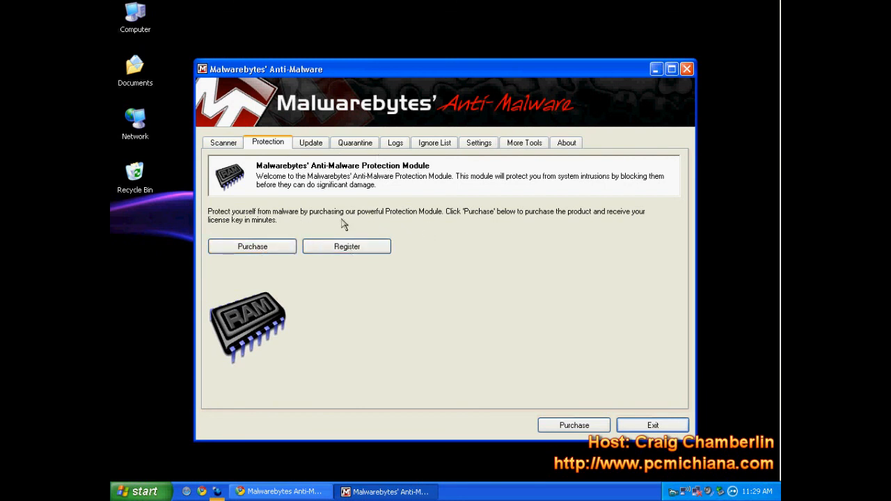
{"action": "left_click", "coordinate": [310, 143]}
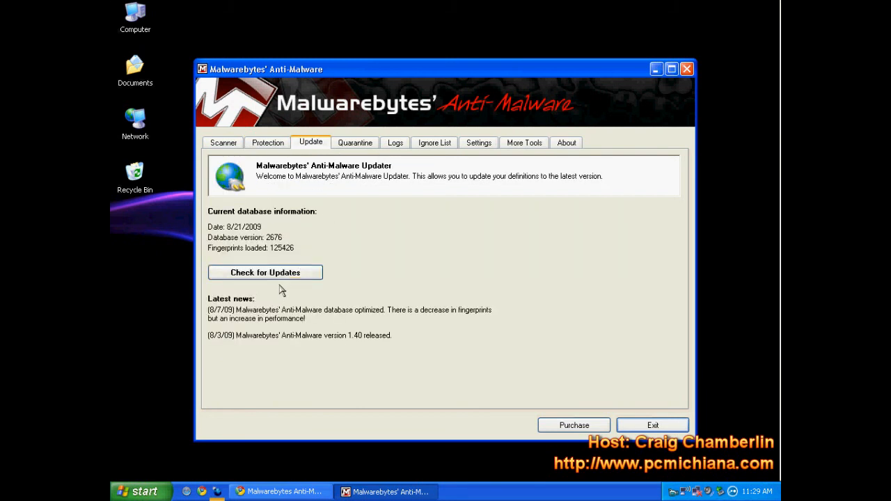
{"action": "left_click", "coordinate": [222, 143]}
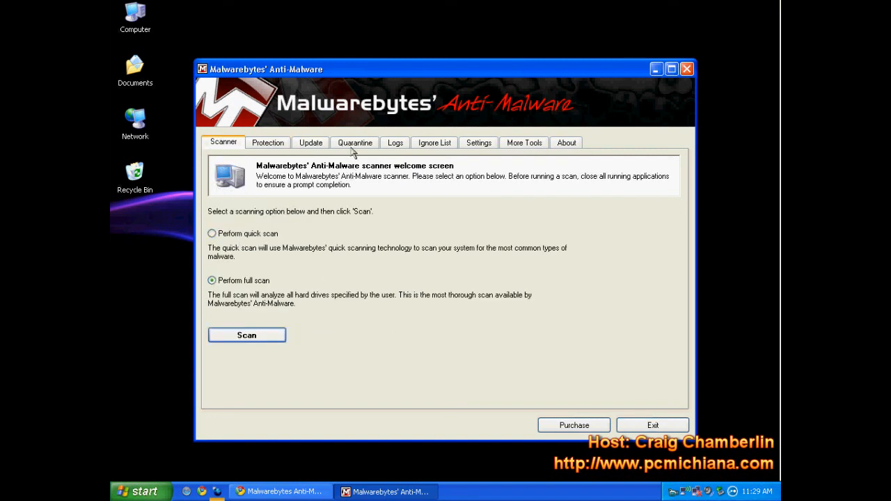
{"action": "mouse_move", "coordinate": [271, 347]}
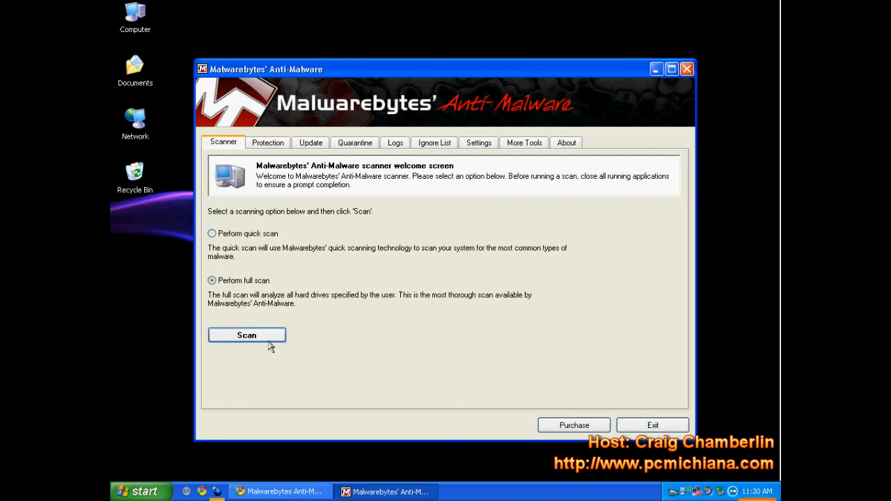
{"action": "mouse_move", "coordinate": [231, 315]}
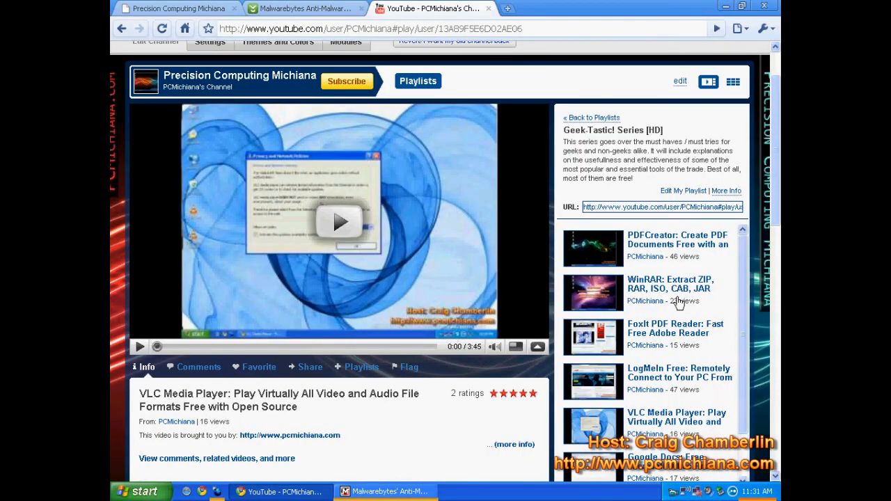
Browse PCMichiana playlists, open Hello World! Series, then switch to the pcmichiana.com tab.
{"action": "scroll", "scroll_direction": "down", "scroll_amount": 3}
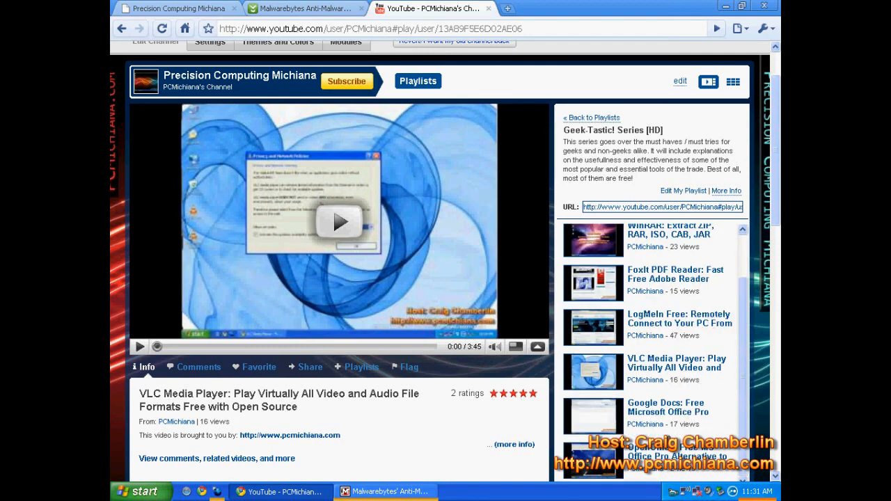
{"action": "mouse_move", "coordinate": [605, 118]}
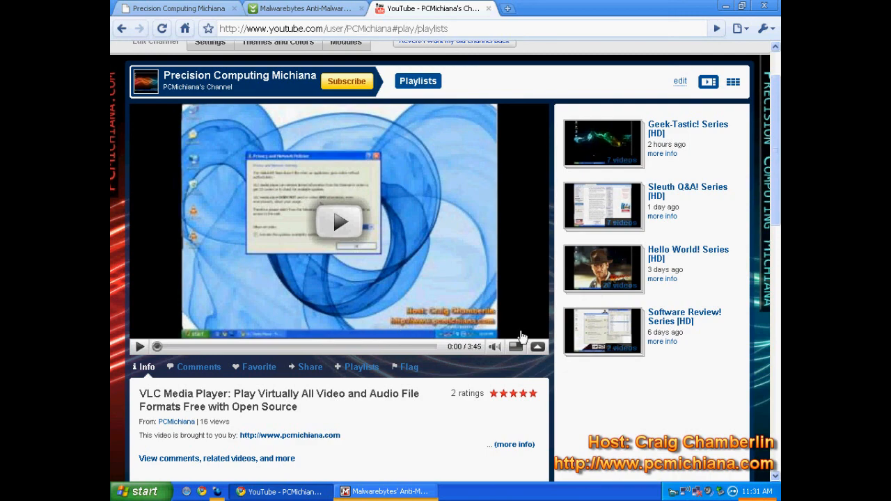
{"action": "left_click", "coordinate": [688, 254]}
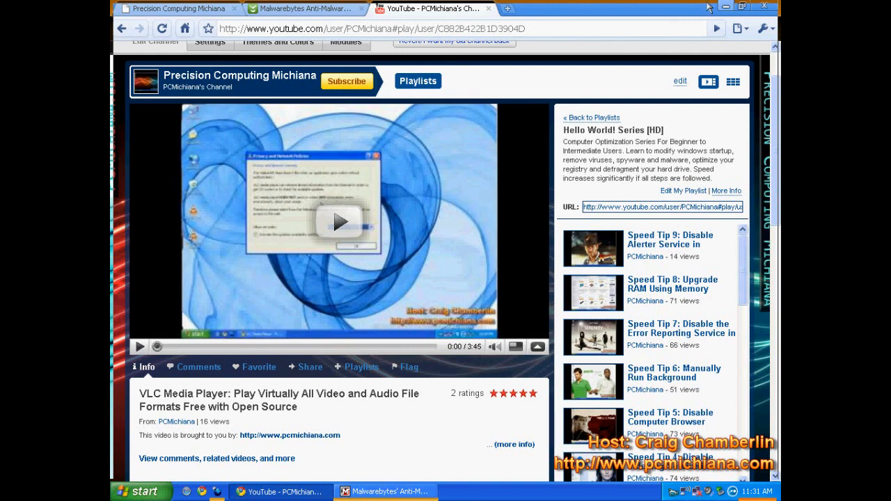
{"action": "left_click", "coordinate": [177, 8]}
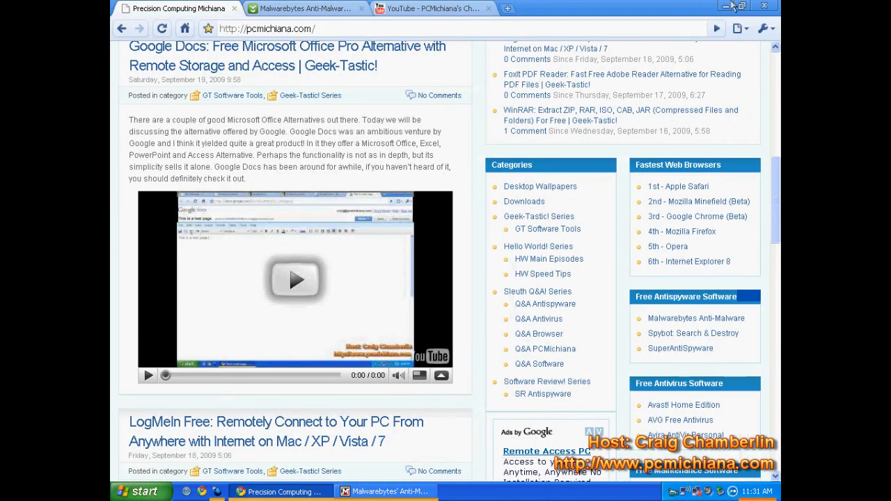